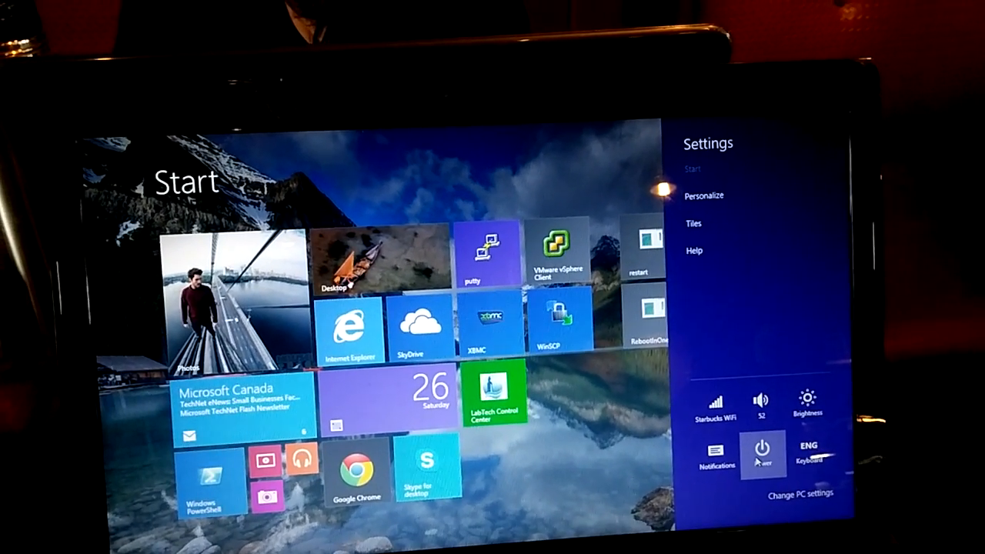
Step: Restart the laptop from the Settings charm's Power menu
left_click(761, 453)
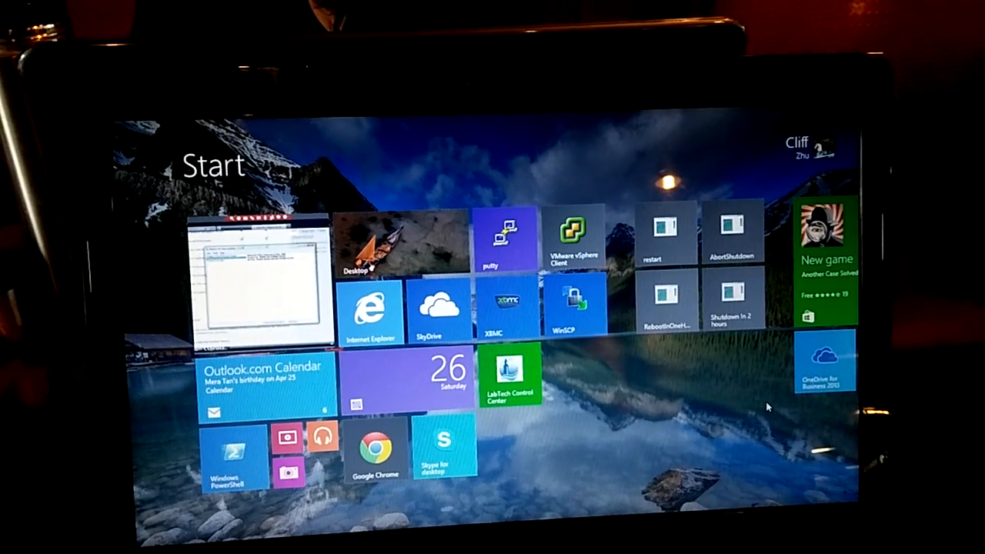
left_click(664, 235)
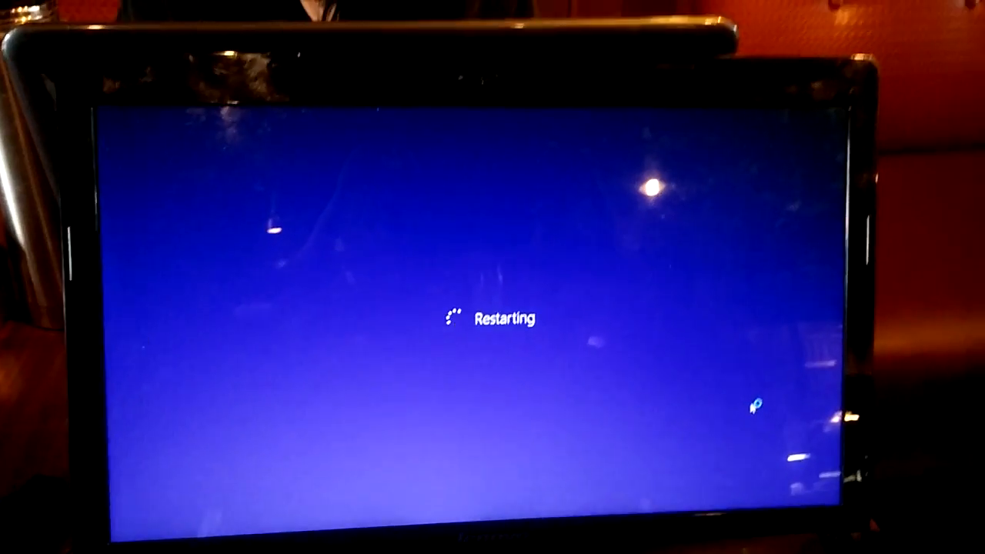